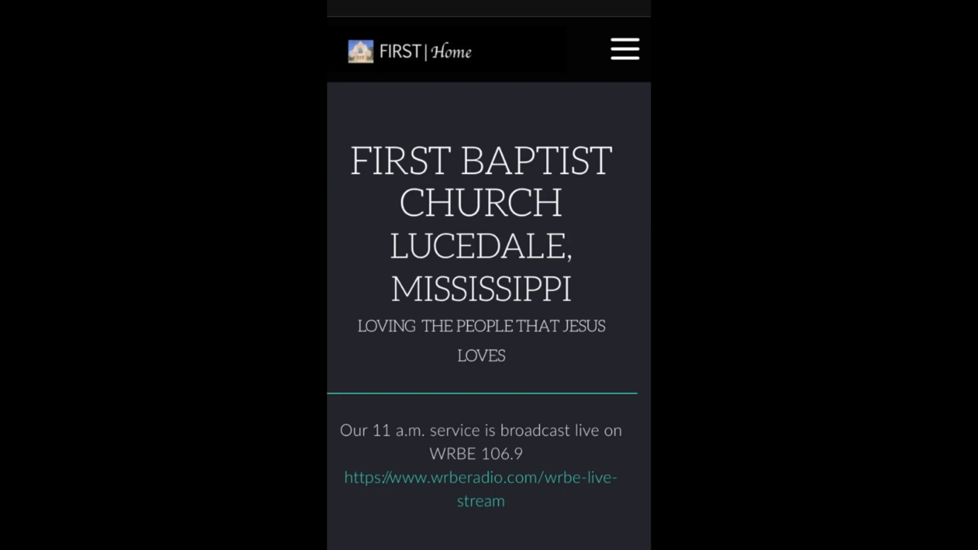
Expand the home page's hamburger menu to reach the giving section
{"action": "left_click", "coordinate": [623, 51]}
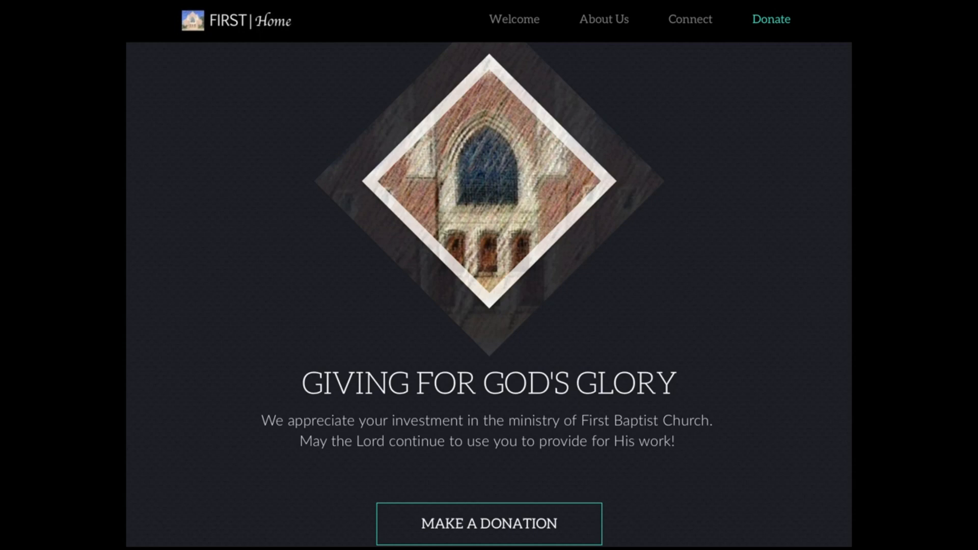
Start an online gift with MAKE A DONATION, reaching the giving form
{"action": "left_click", "coordinate": [488, 523]}
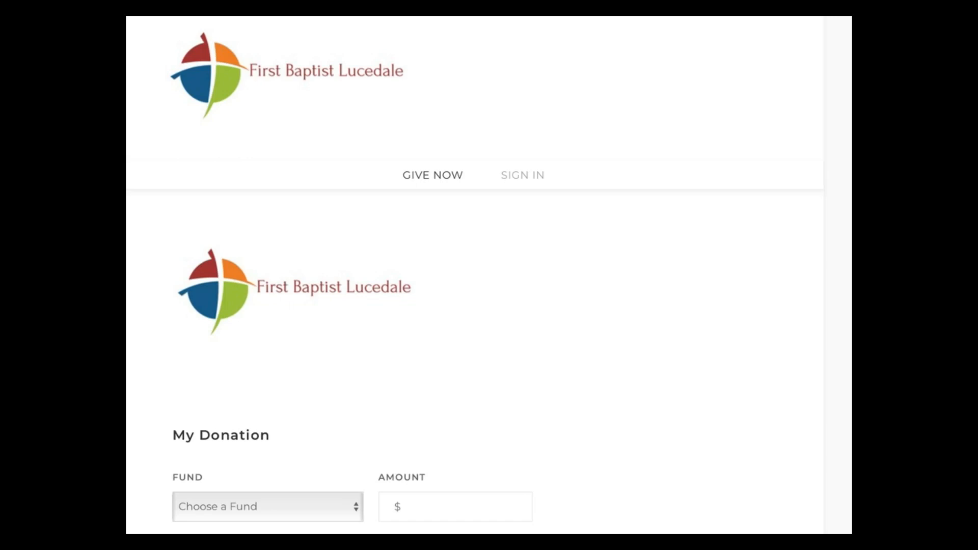
Switch from the My Donation form to the portal's SIGN IN page
{"action": "left_click", "coordinate": [523, 175]}
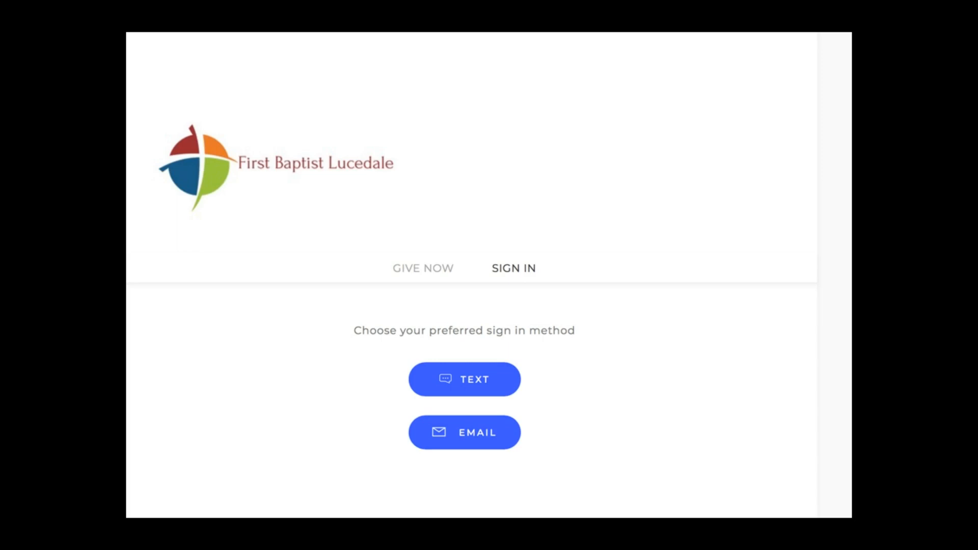
Pick TEXT as the sign-in method so the mobile number field appears
{"action": "left_click", "coordinate": [464, 379]}
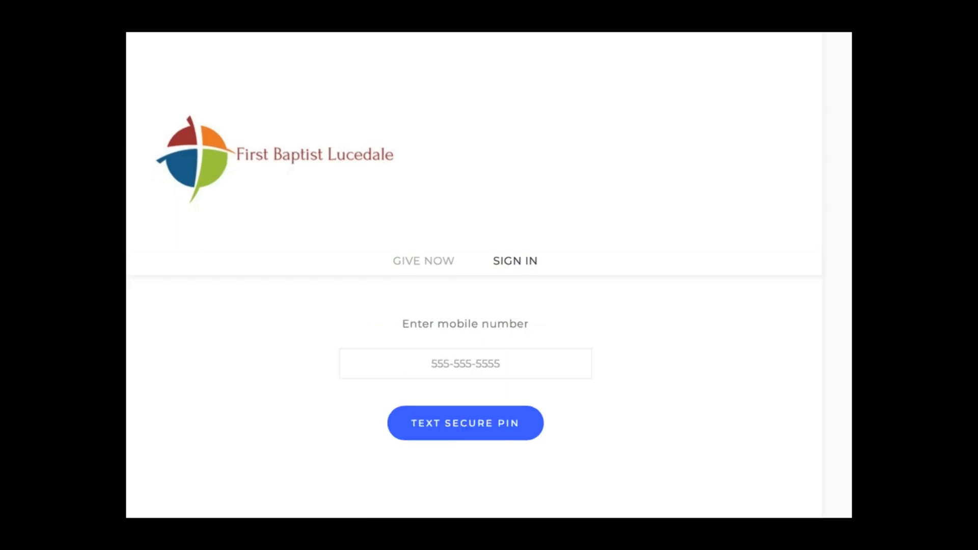